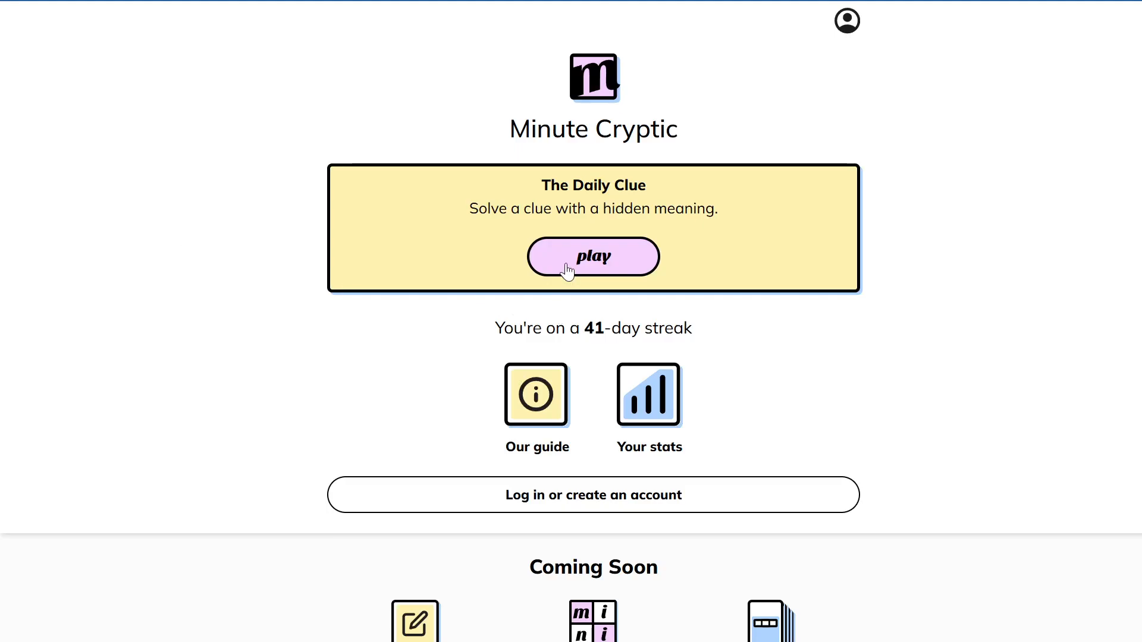
Step: Start today's daily clue, 'Purchase trapped soul of Dennis Hopper (5)', with its empty five-box grid
left_click(593, 257)
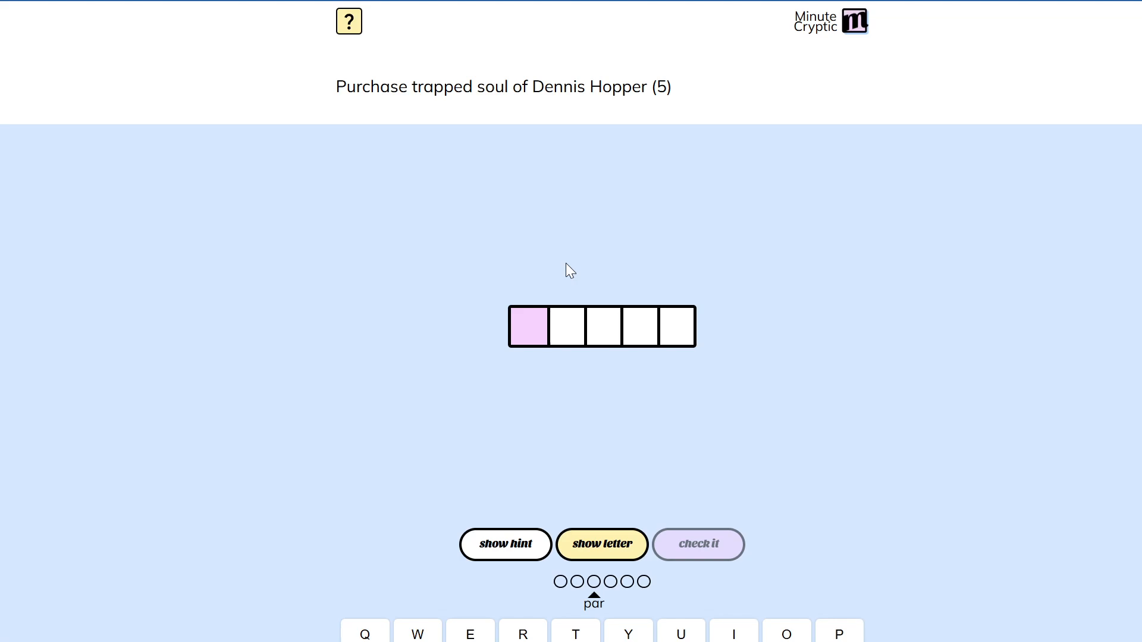
mouse_move(590, 78)
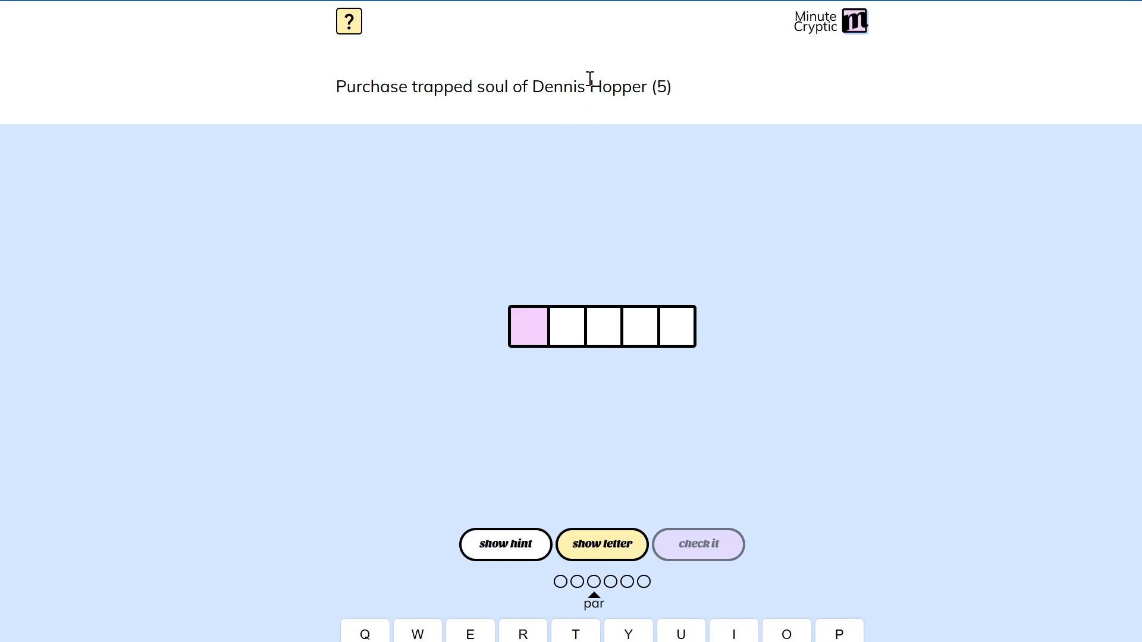
mouse_move(476, 107)
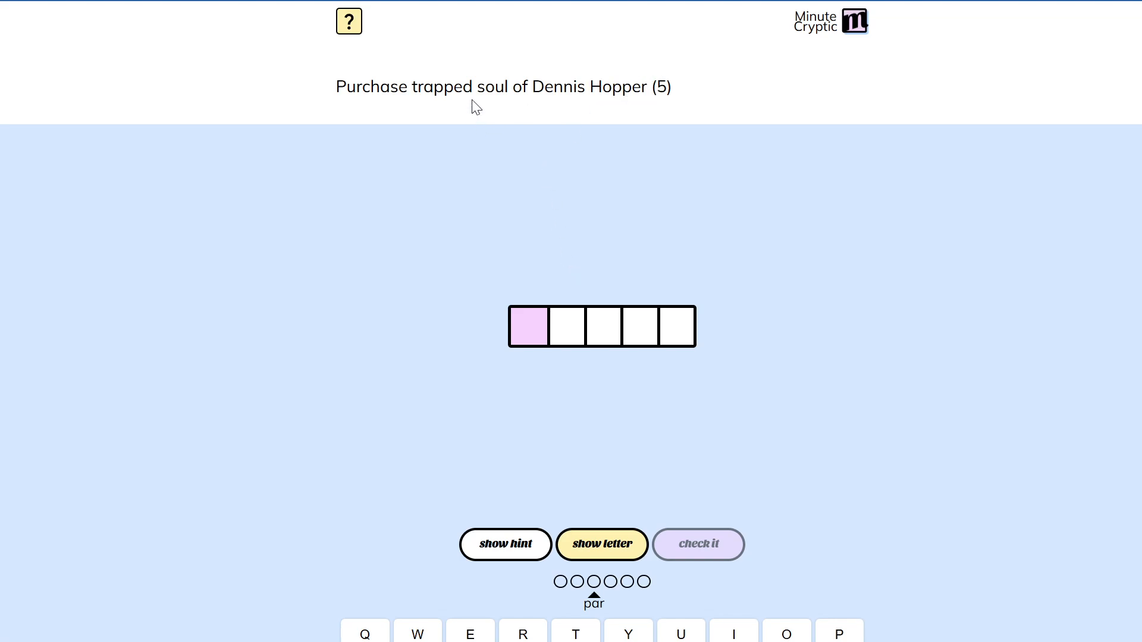
mouse_move(511, 95)
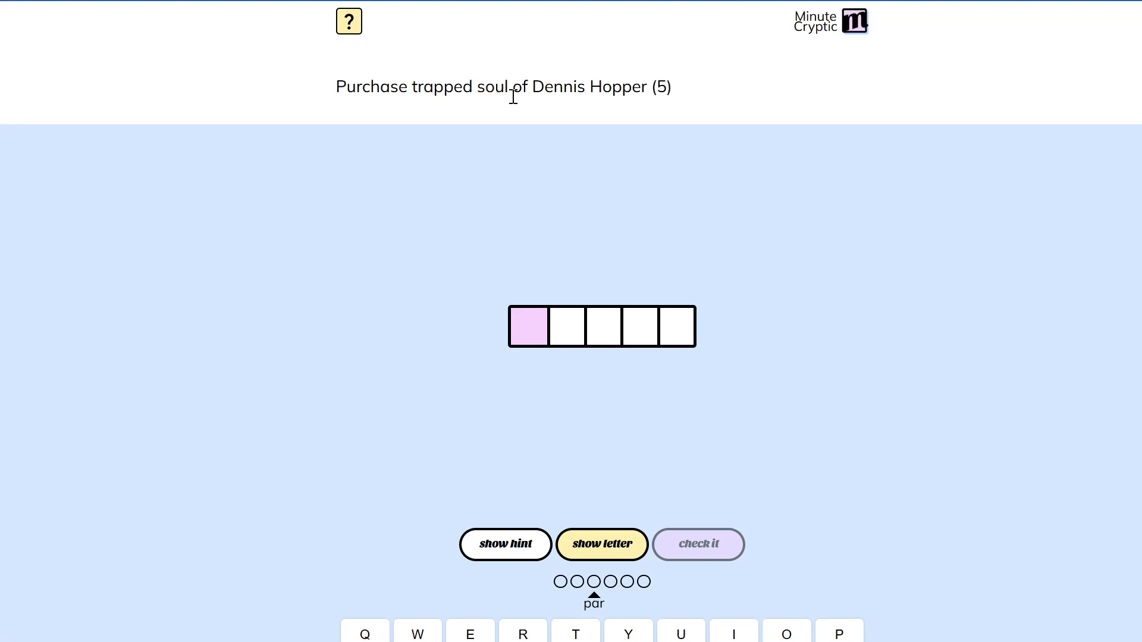
mouse_move(522, 86)
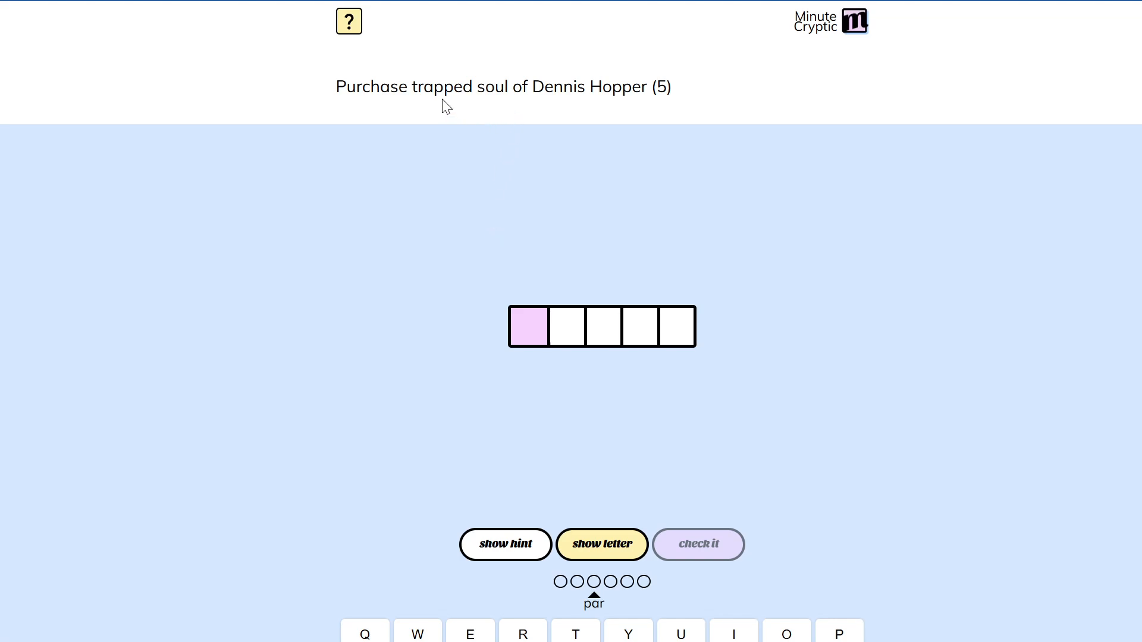
mouse_move(449, 163)
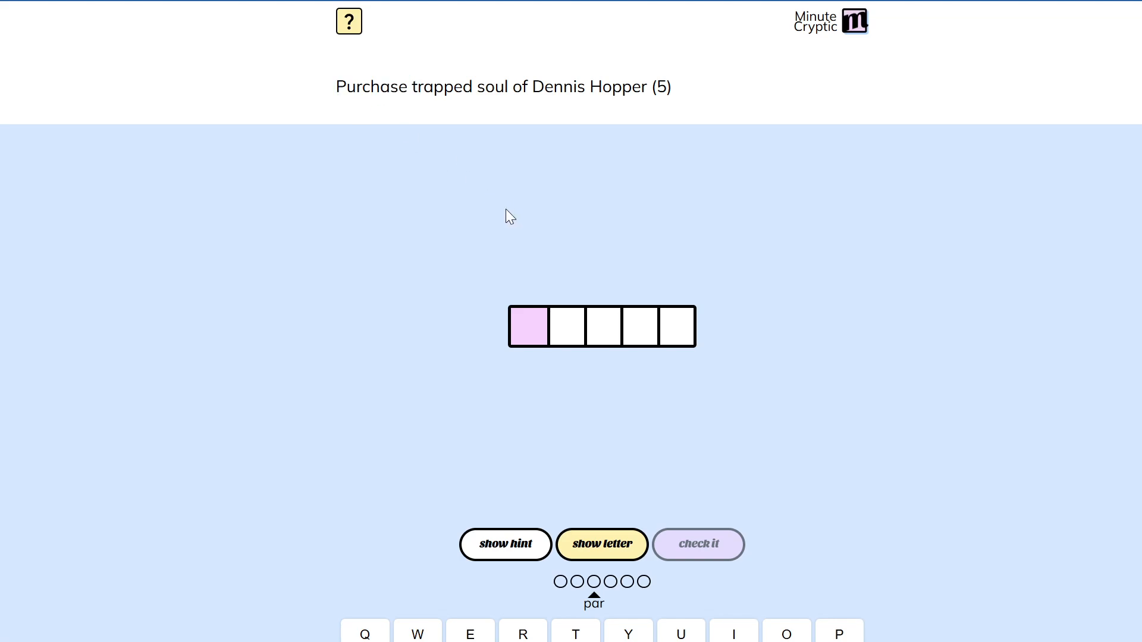
mouse_move(514, 187)
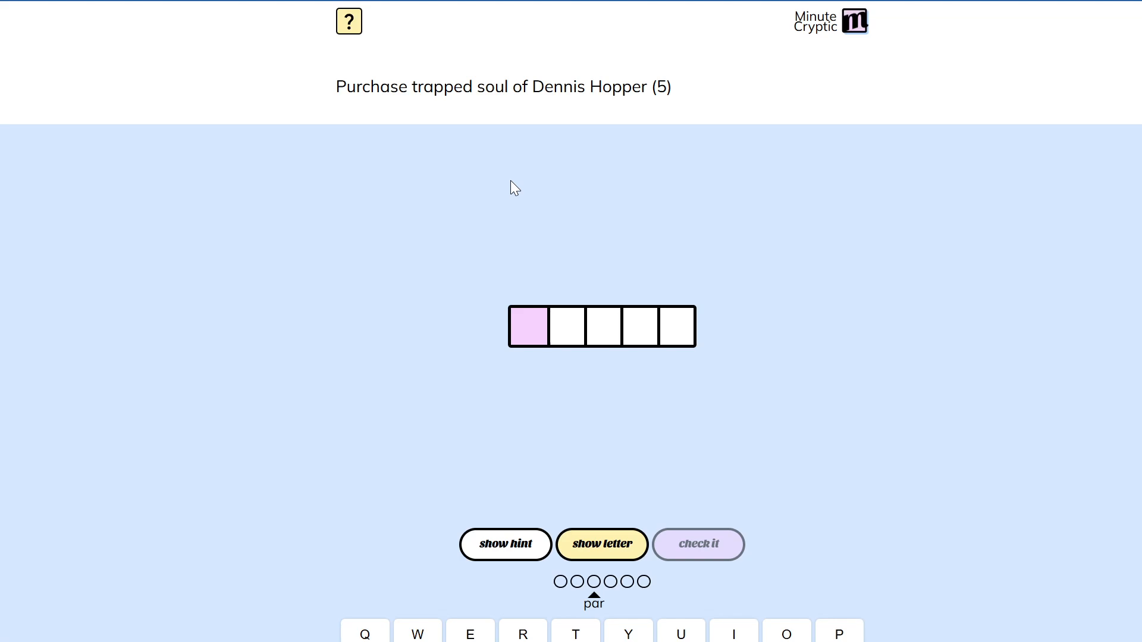
left_click_drag(572, 87, 615, 87)
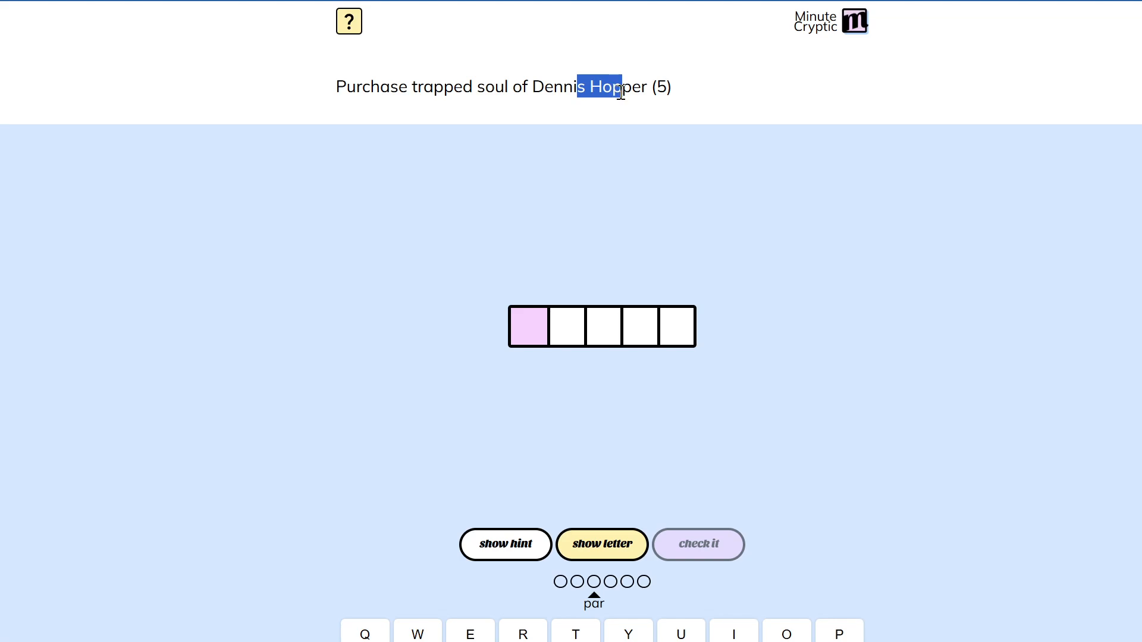
mouse_move(827, 305)
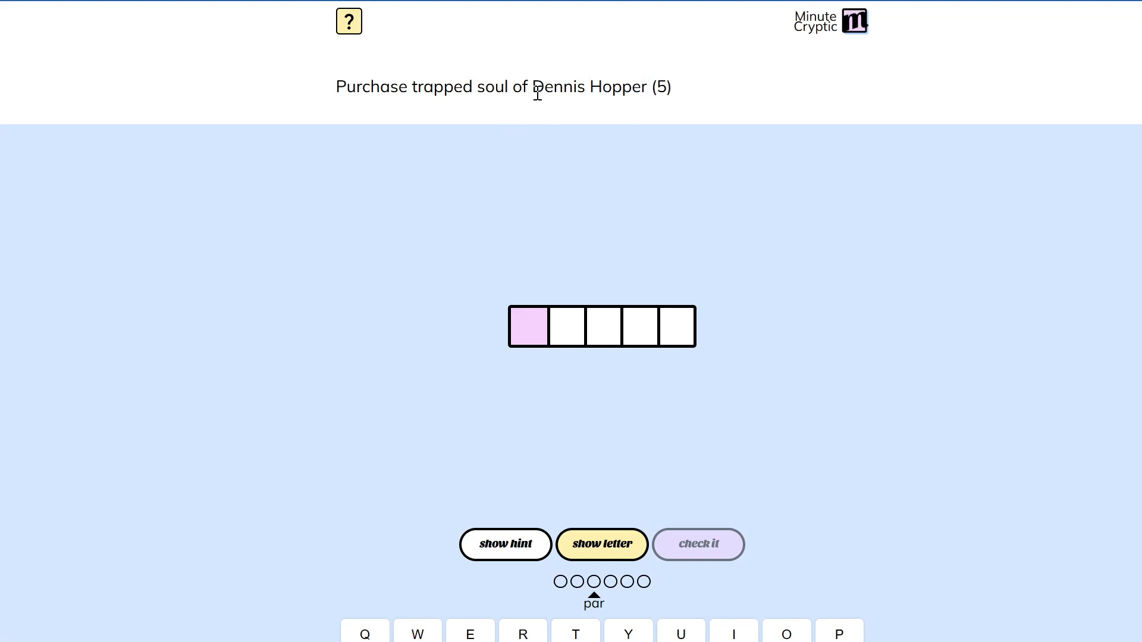
Step: Highlight the double N inside 'Dennis' while working out the five-letter answer
double_click(555, 85)
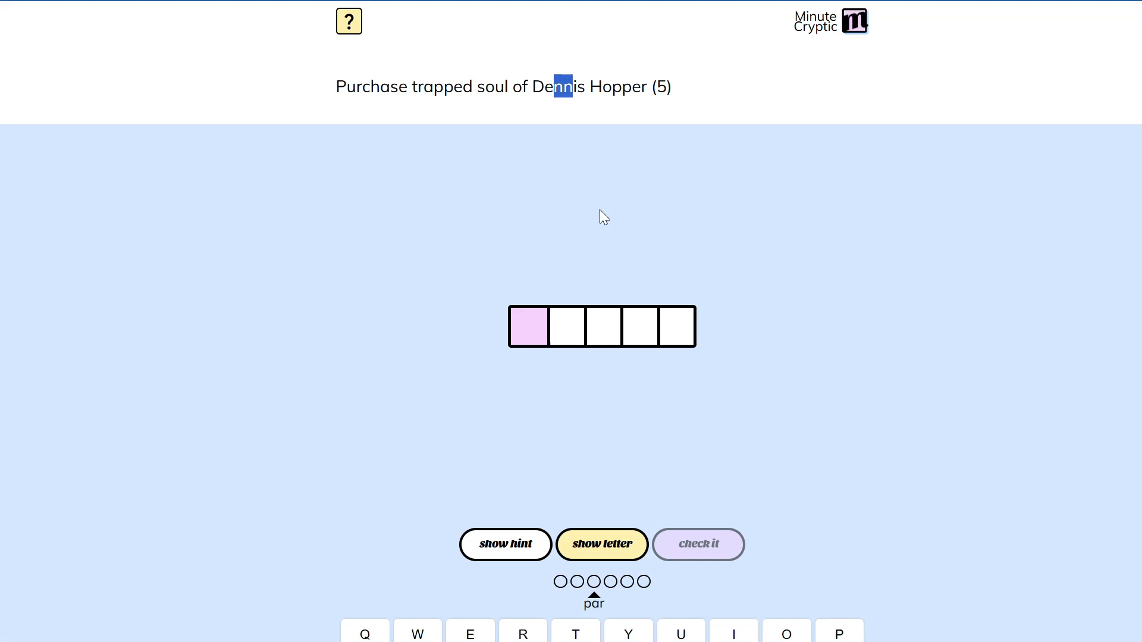
mouse_move(499, 104)
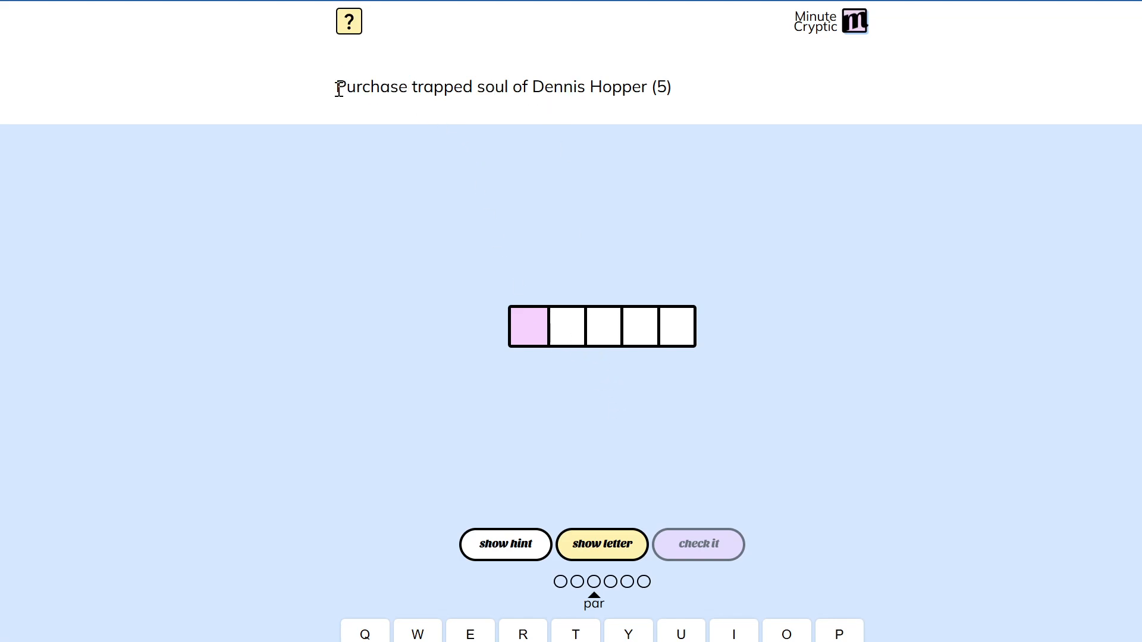
mouse_move(546, 326)
type("bunny")
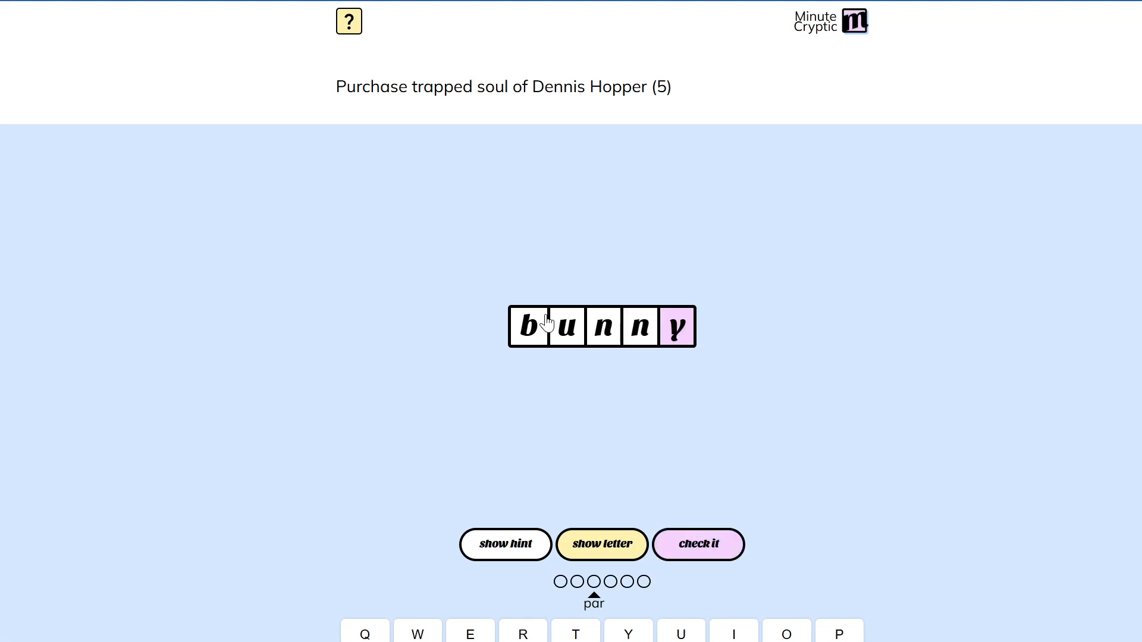
Step: Submit BUNNY for a 'You got it! 3 under par' result and highlight the hidden word across 'Dennis Hopper'
left_click(697, 544)
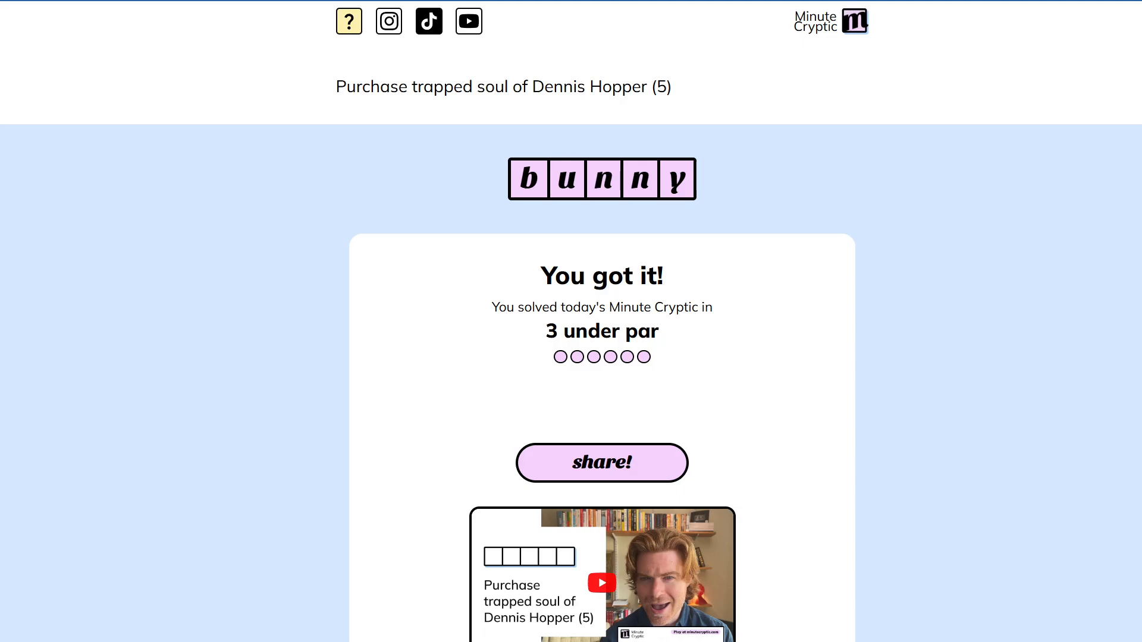
double_click(618, 87)
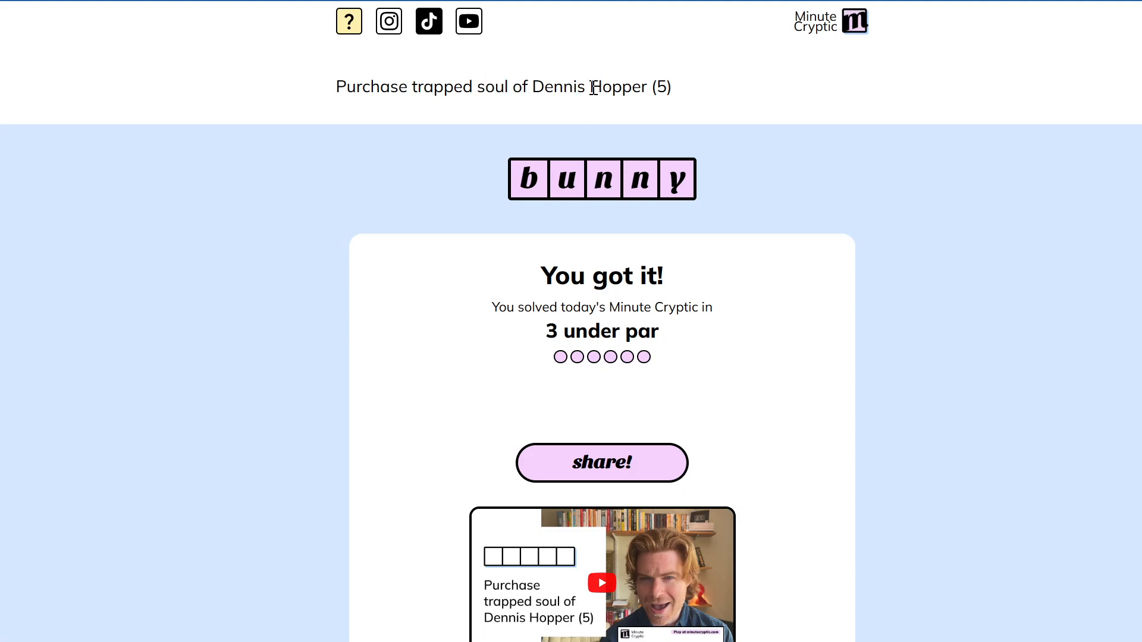
left_click_drag(577, 87, 622, 87)
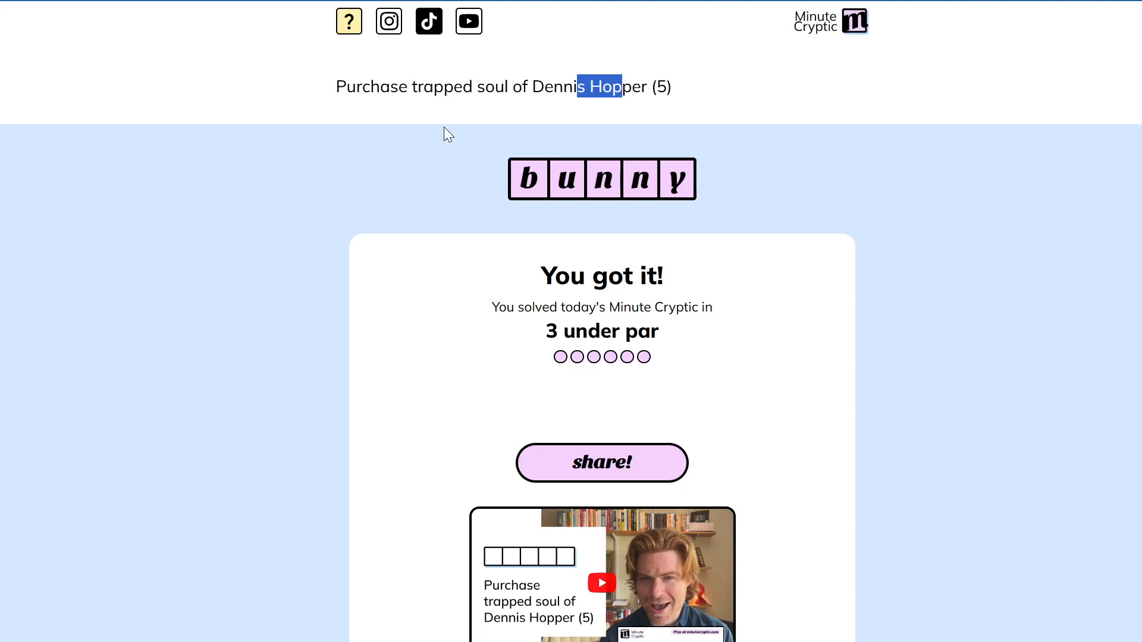
mouse_move(515, 444)
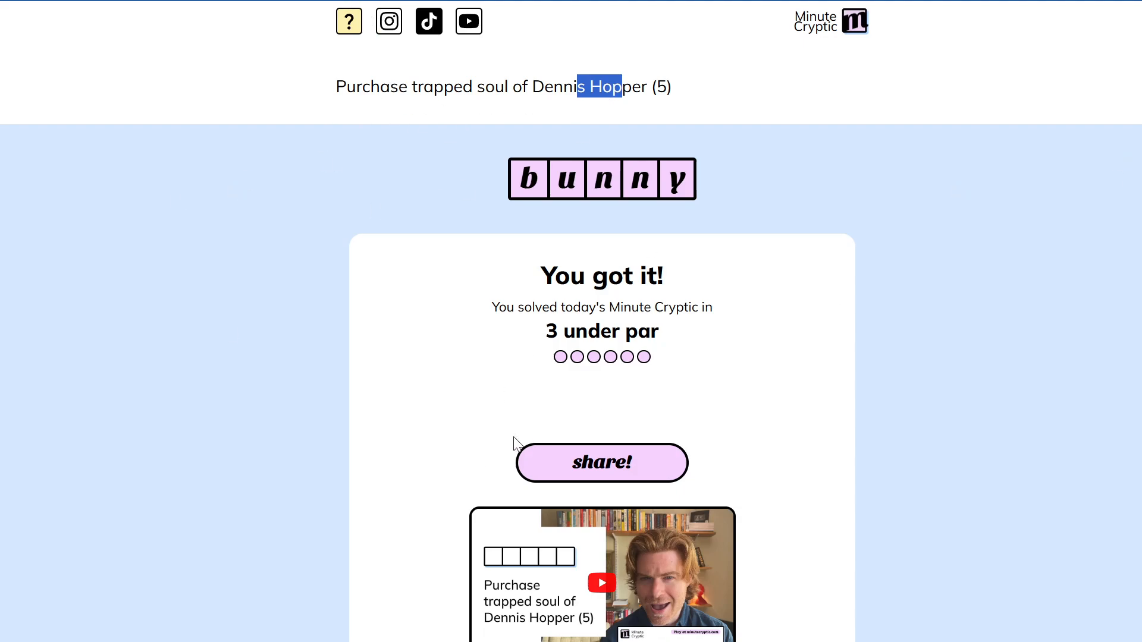
mouse_move(991, 322)
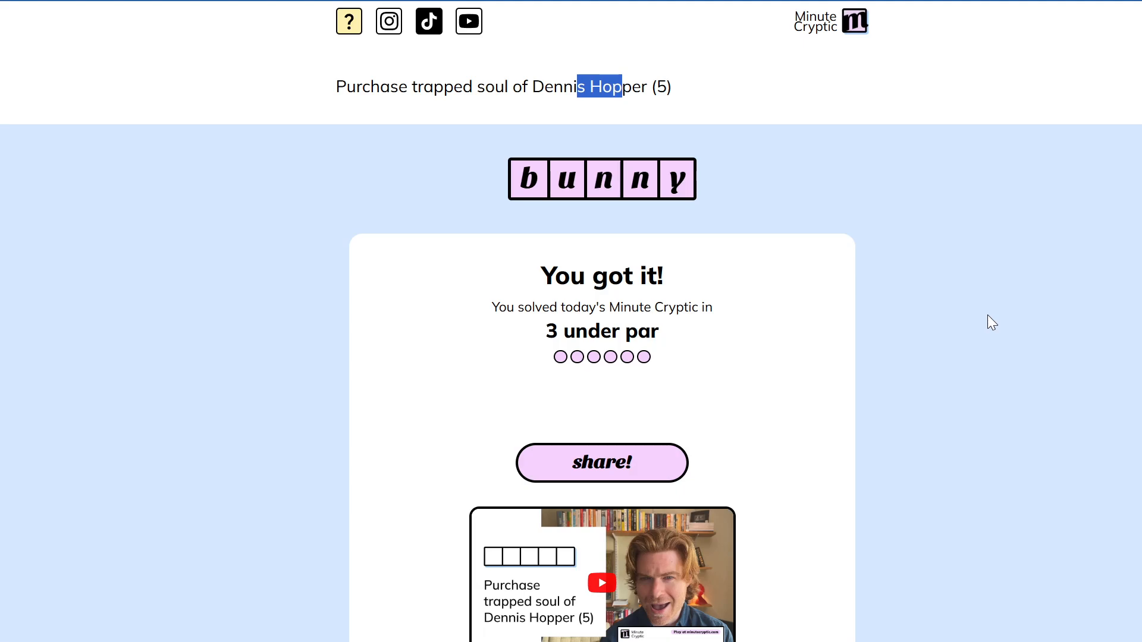